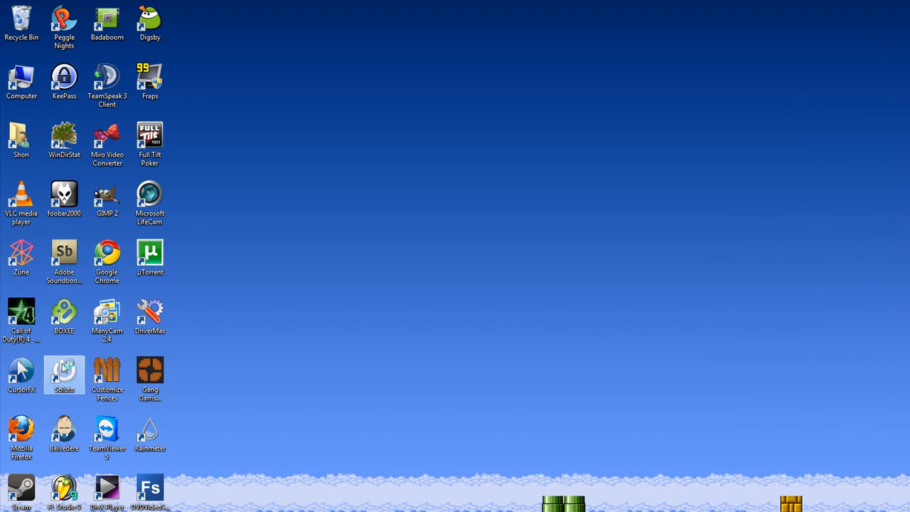
Launch Soluto from its desktop icon, showing the 1:52 boot time summary
double_click(64, 375)
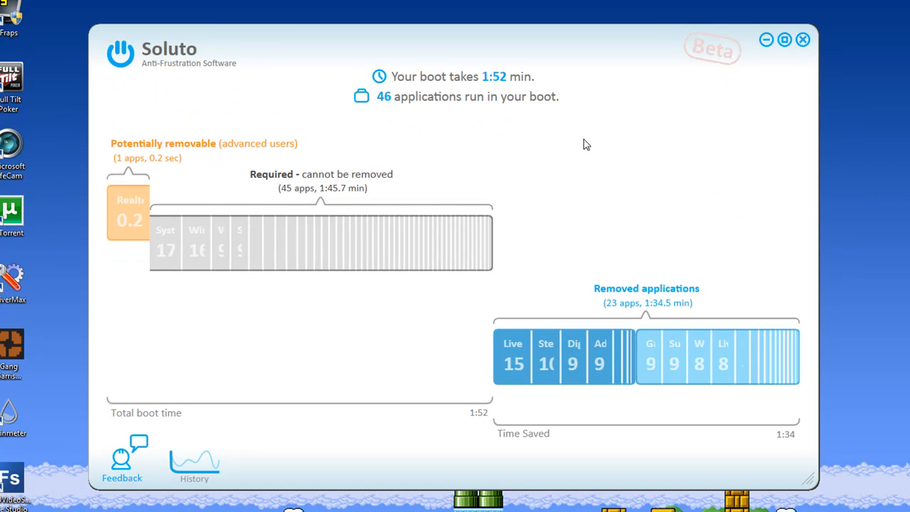
mouse_move(604, 146)
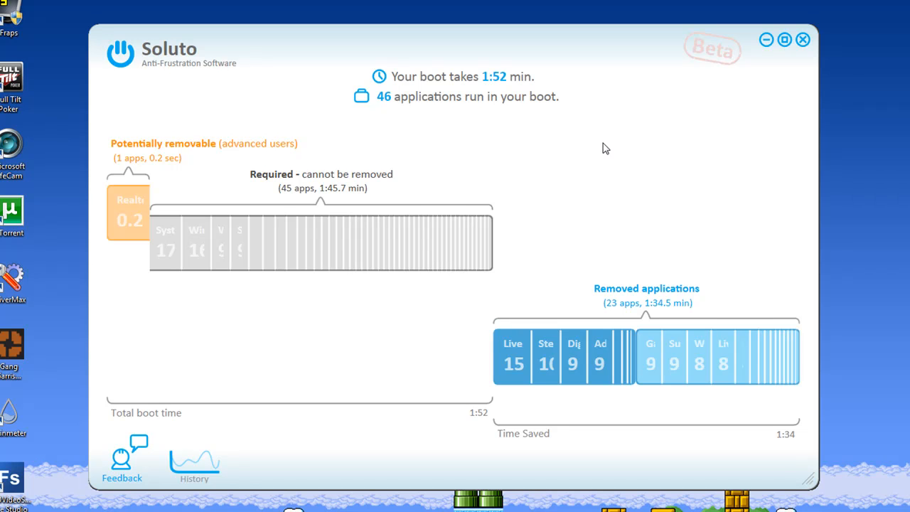
mouse_move(162, 116)
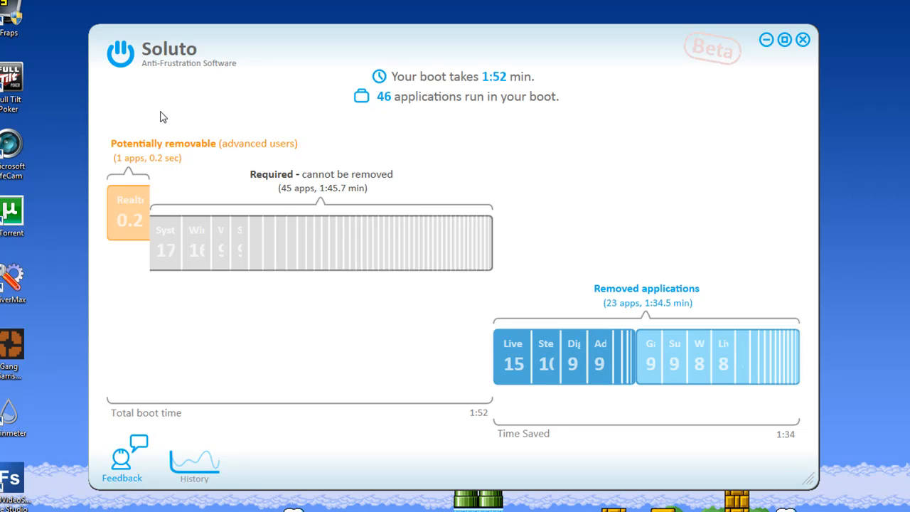
mouse_move(142, 116)
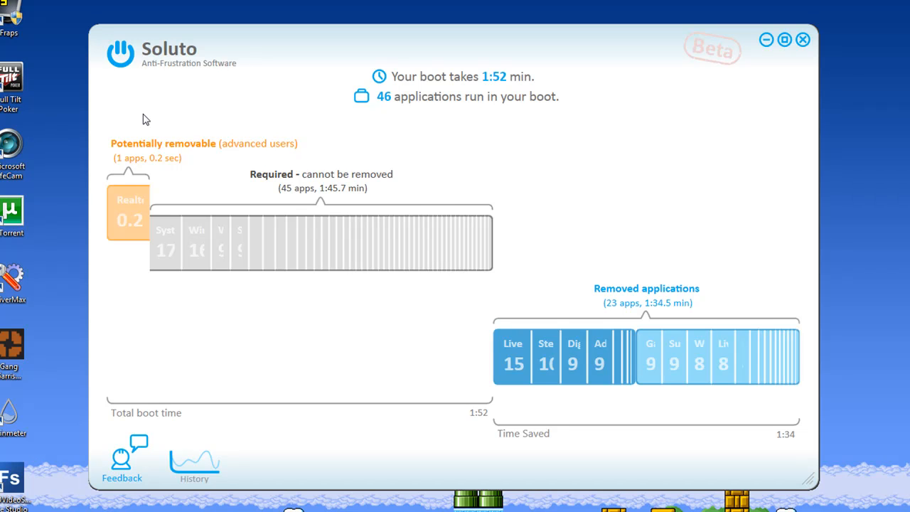
mouse_move(210, 145)
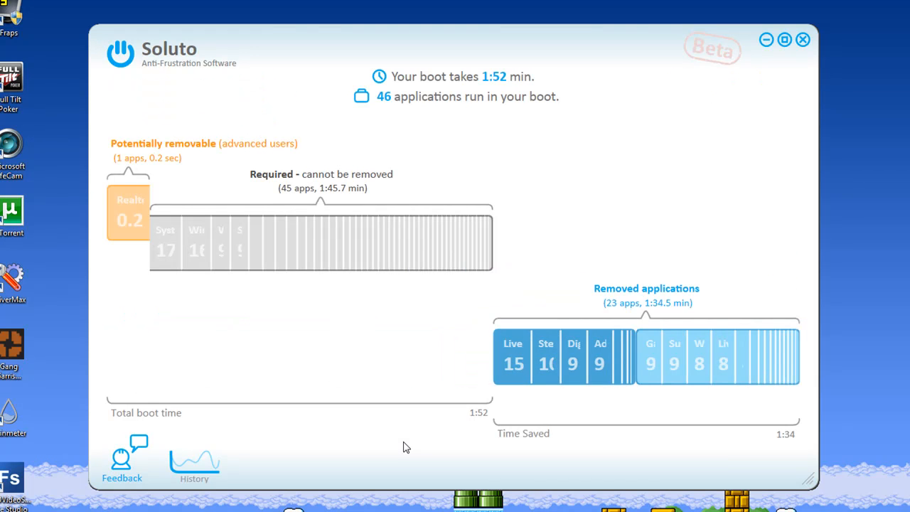
mouse_move(418, 438)
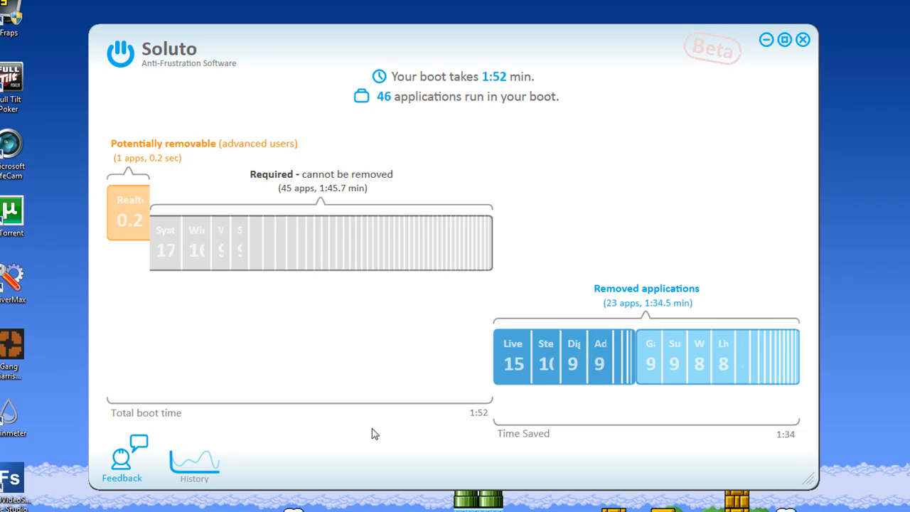
Show the boot-time history graph from the bottom-left History button
left_click(193, 458)
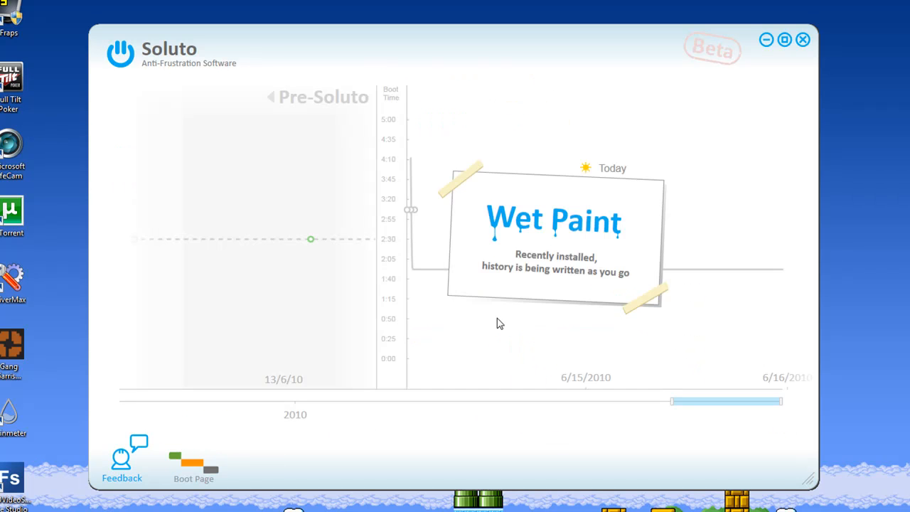
mouse_move(405, 165)
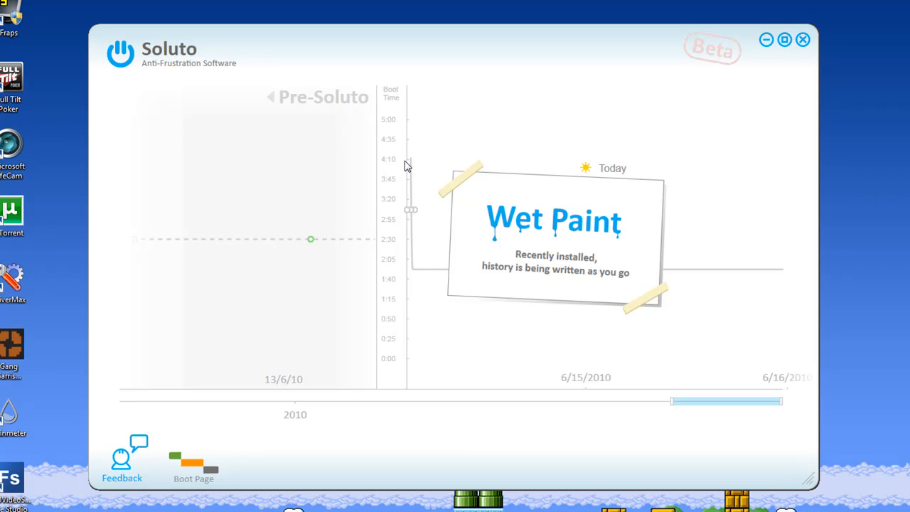
mouse_move(410, 164)
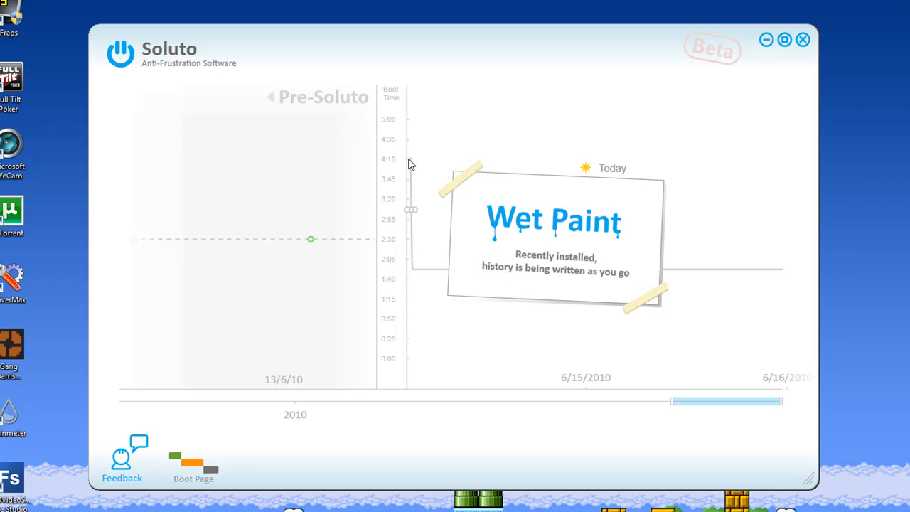
mouse_move(600, 62)
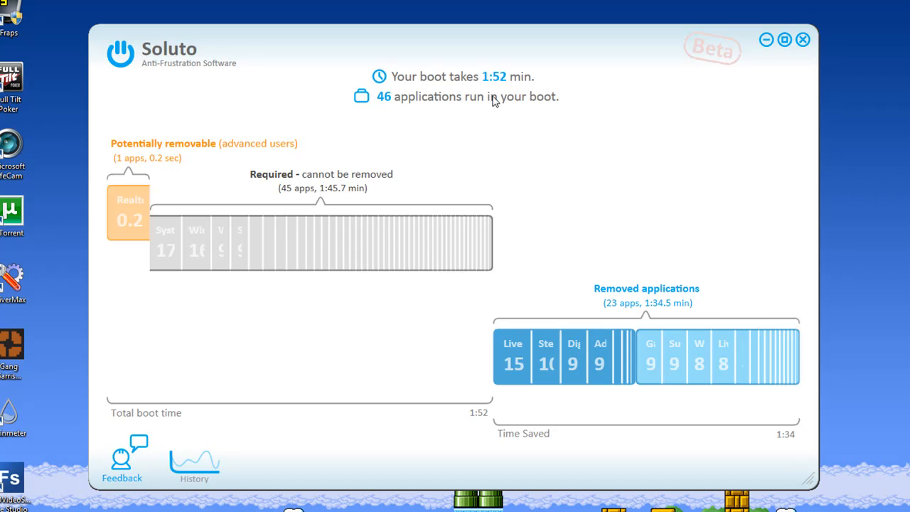
mouse_move(409, 165)
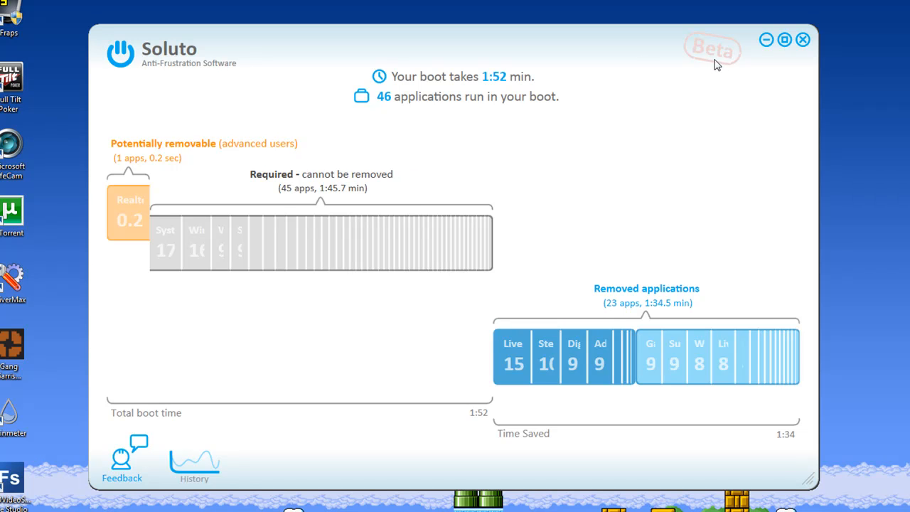
mouse_move(714, 65)
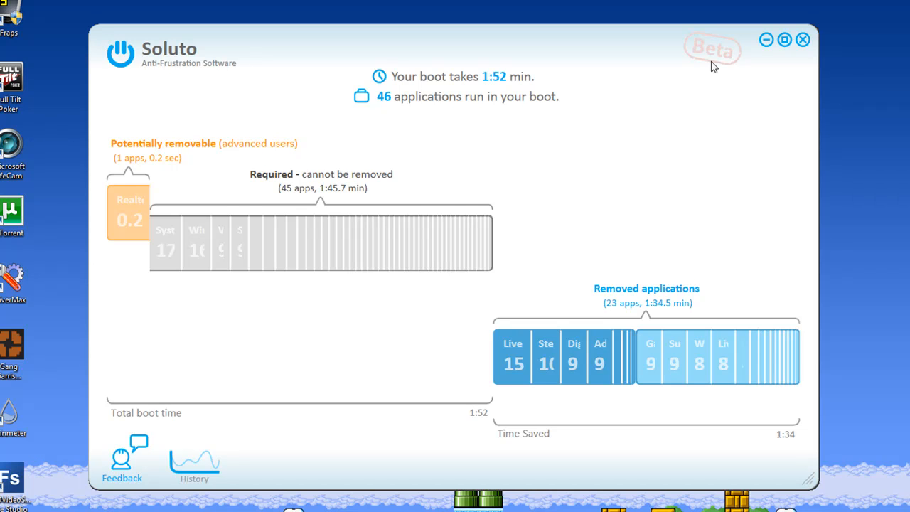
mouse_move(623, 99)
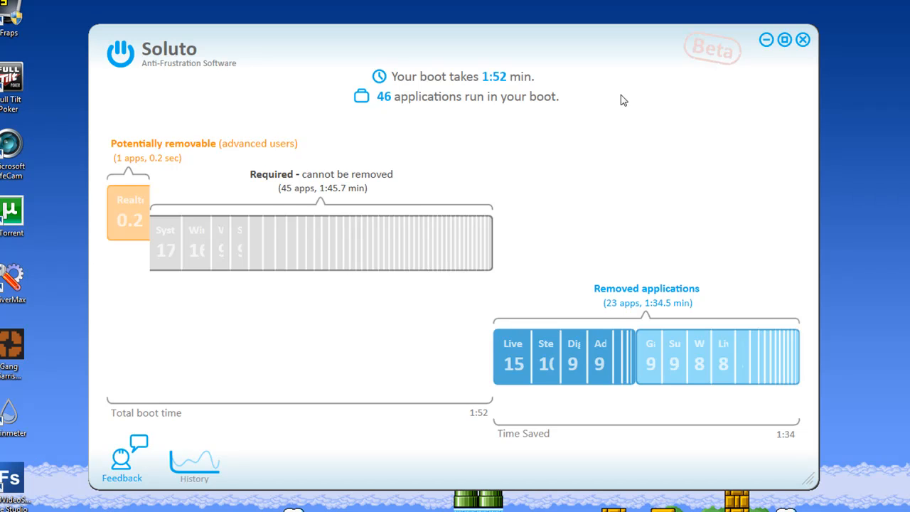